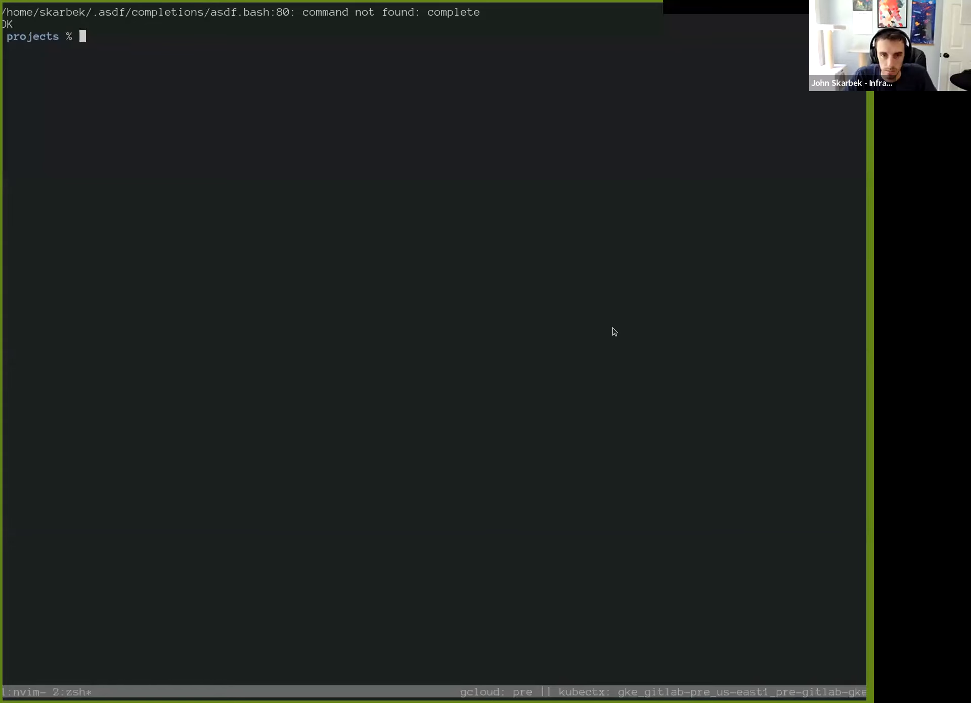
pyautogui.moveTo(613, 324)
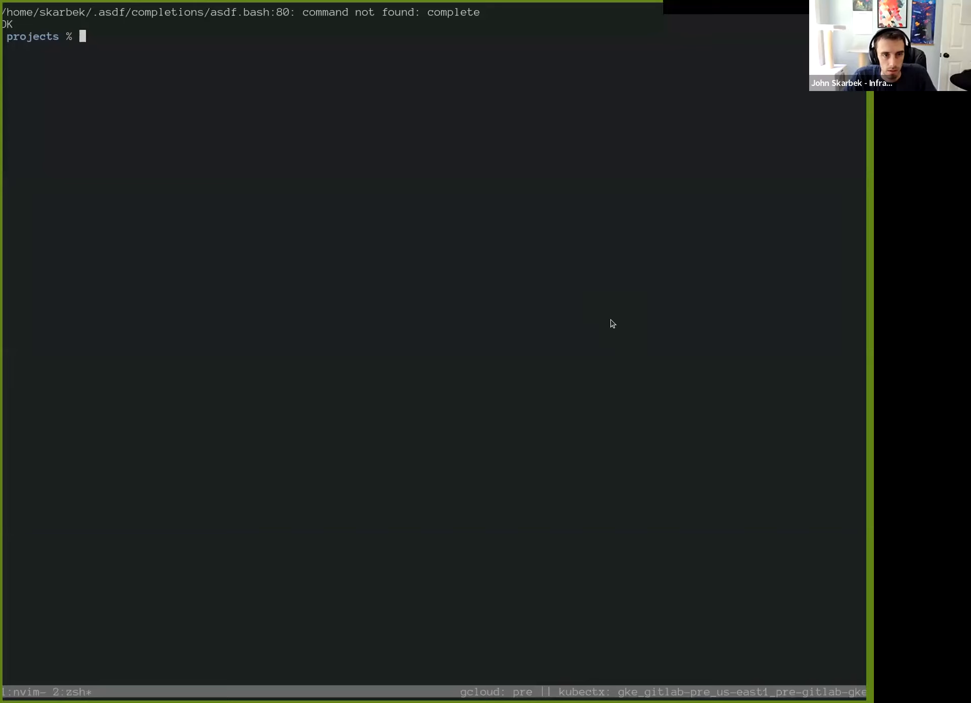
# - Change into the k8s-workloads/gitlab-com repository
pyautogui.write('cd k8s-workloads/gitlab-com')
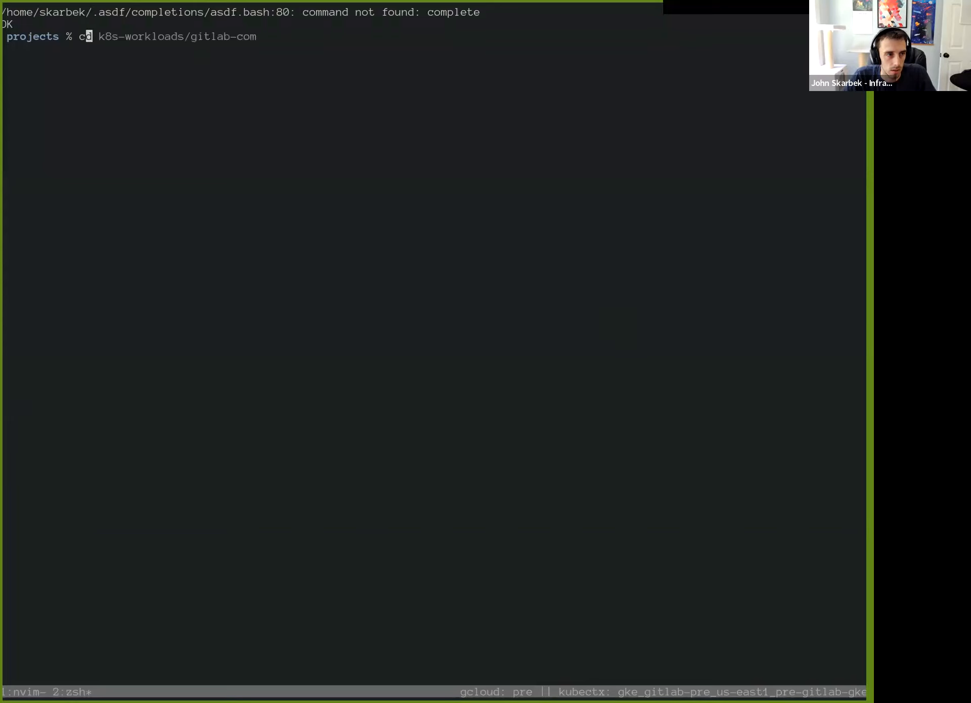
pyautogui.press('Return')
pyautogui.write('gd')
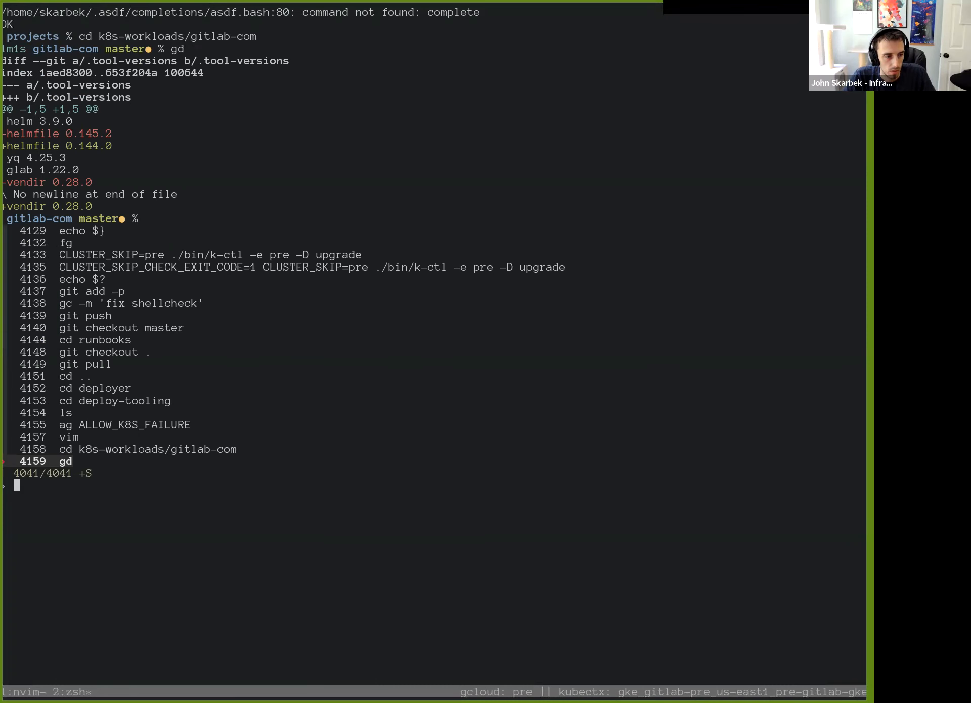
# - Recall ./bin/k-ctl -e pre -D upgrade from history and run the dry-run Helm diff
pyautogui.write('k-ctl -e pre -D upgrade')
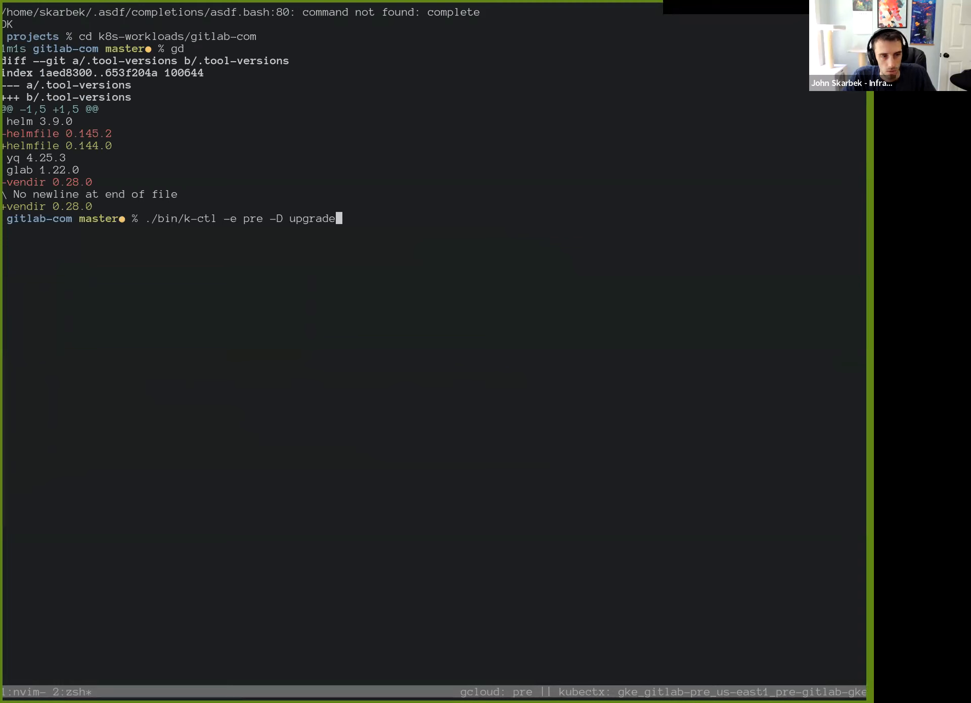
pyautogui.moveTo(608, 316)
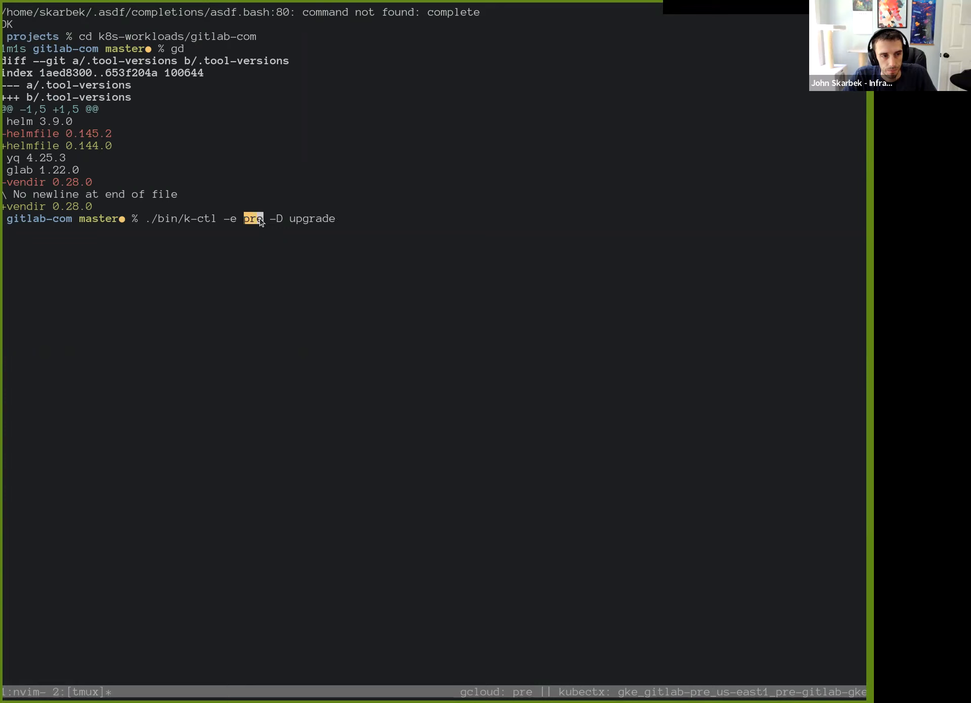
pyautogui.moveTo(282, 272)
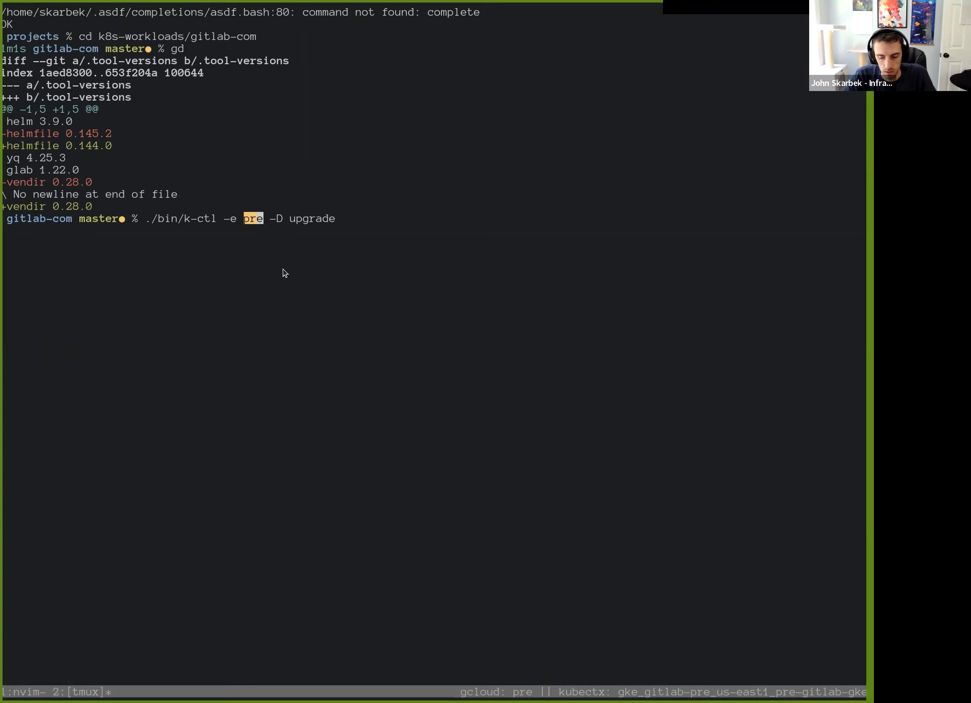
pyautogui.moveTo(280, 227)
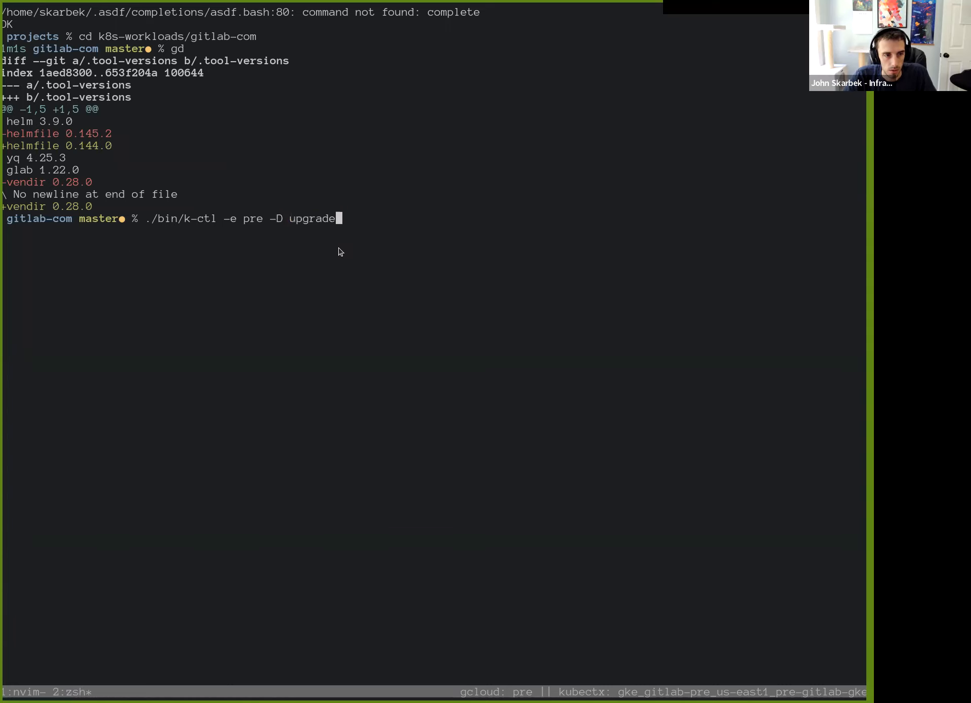
pyautogui.press('Return')
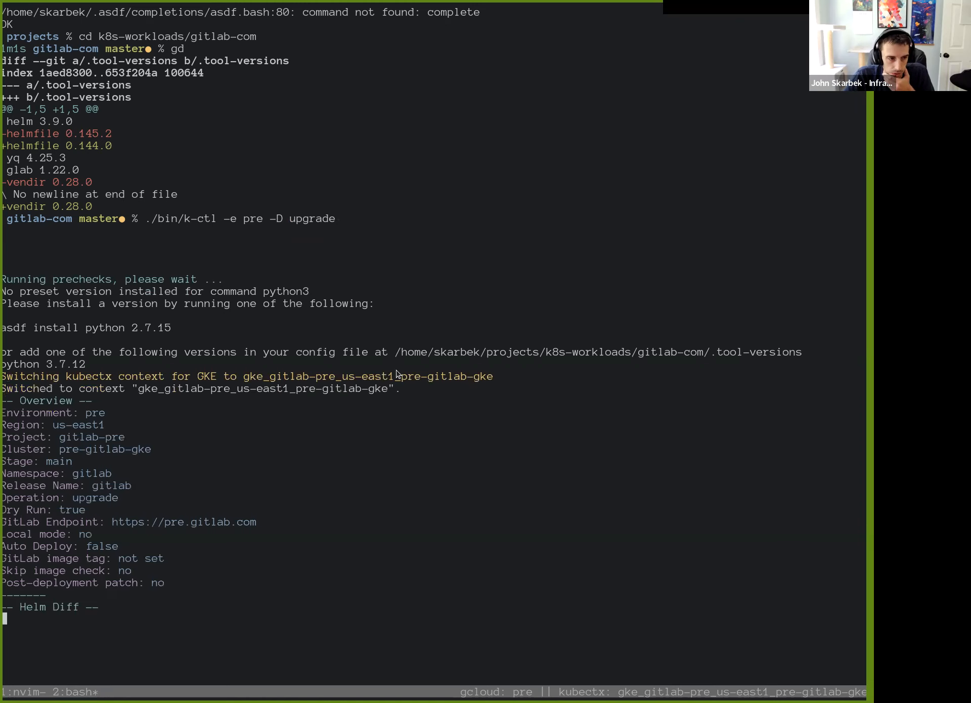
pyautogui.moveTo(321, 318)
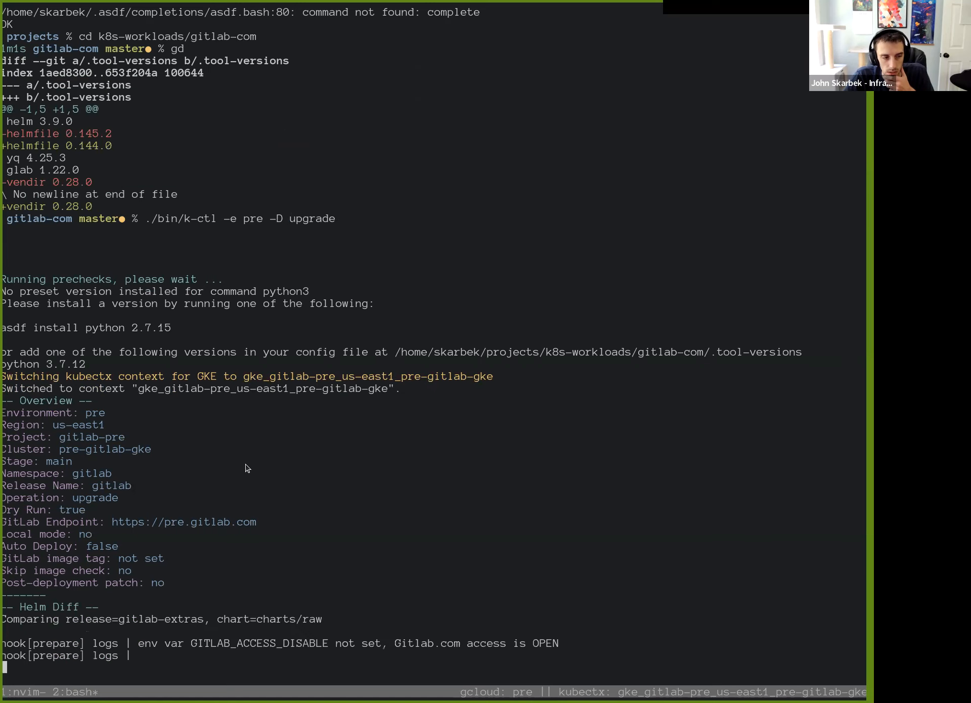
pyautogui.moveTo(275, 502)
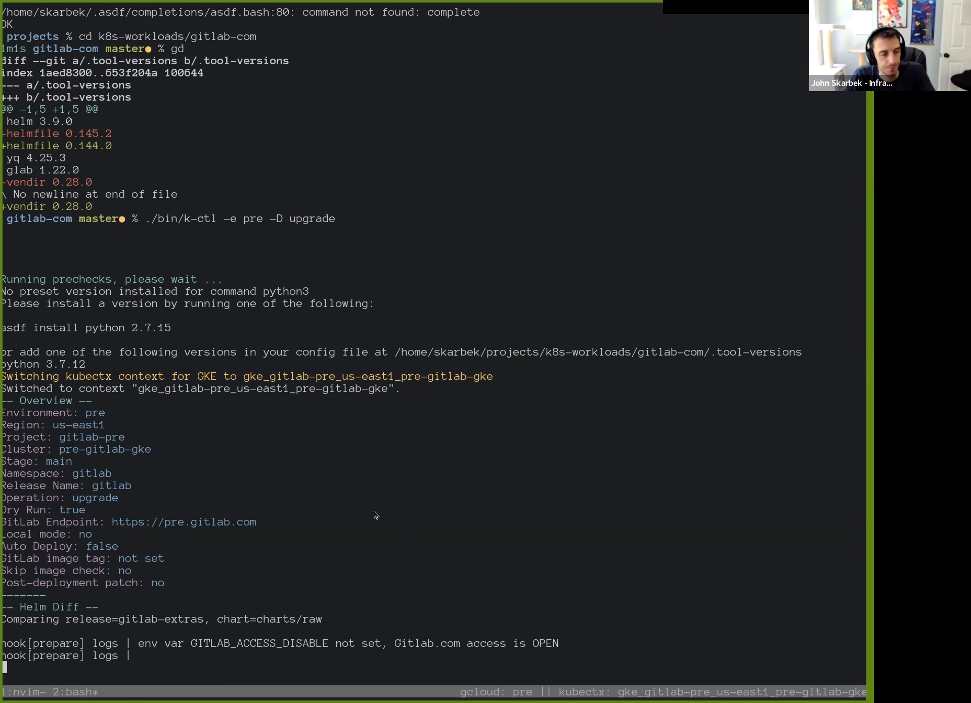
pyautogui.moveTo(356, 587)
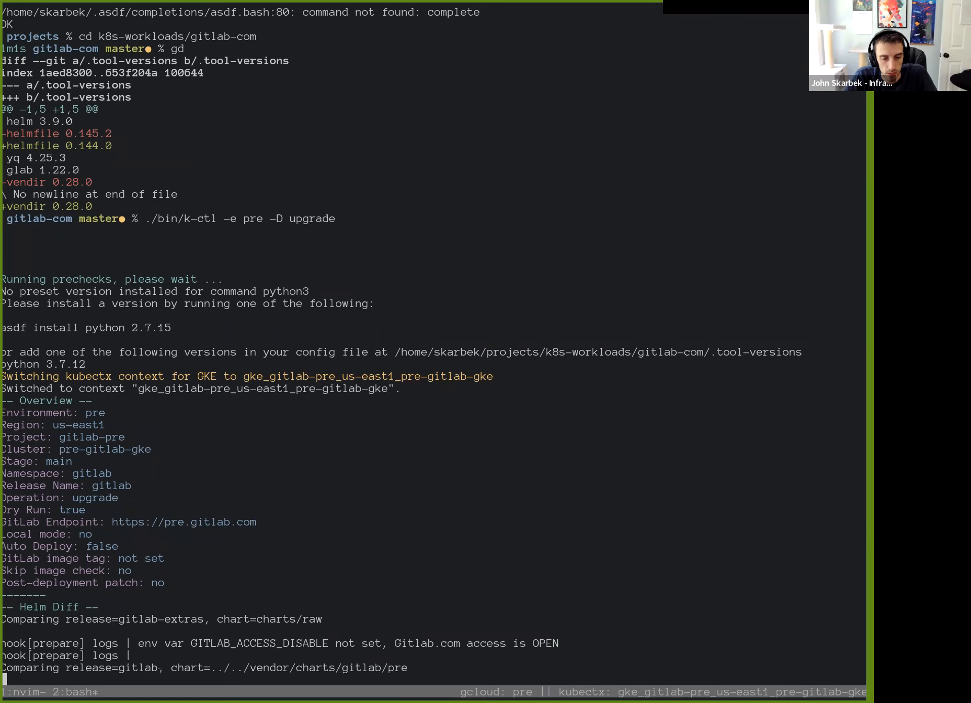
pyautogui.scroll(-3)
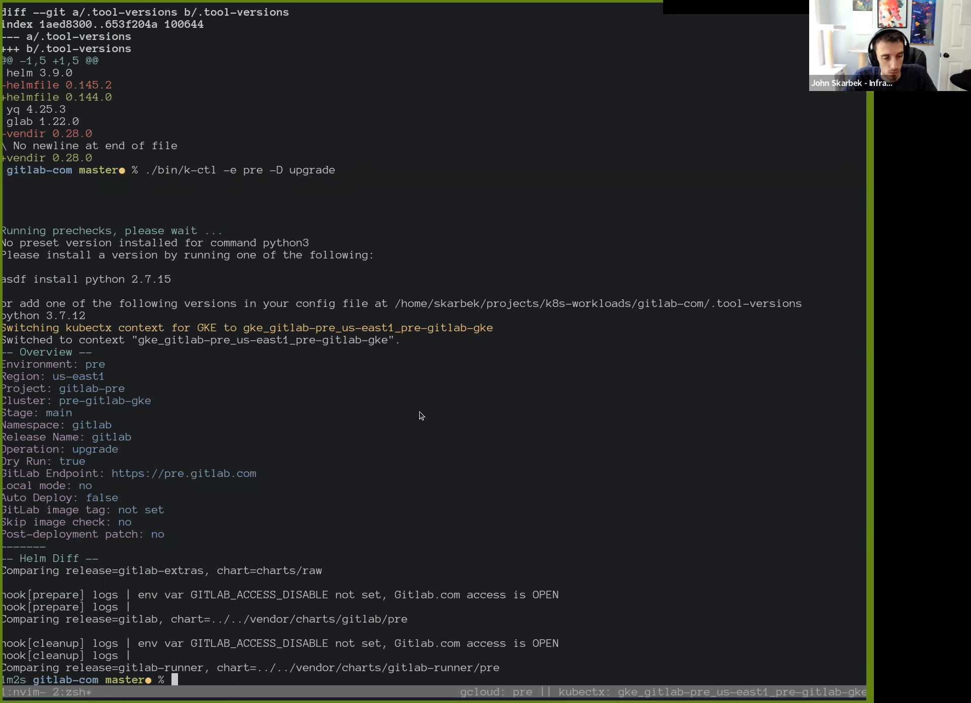
# - Rerun ./bin/k-ctl -e pre -D upgrade prefixed with CLUSTER_SKIP=pre so the cluster is skipped
pyautogui.write('./bin/k-ctl -e pre -D upgrade')
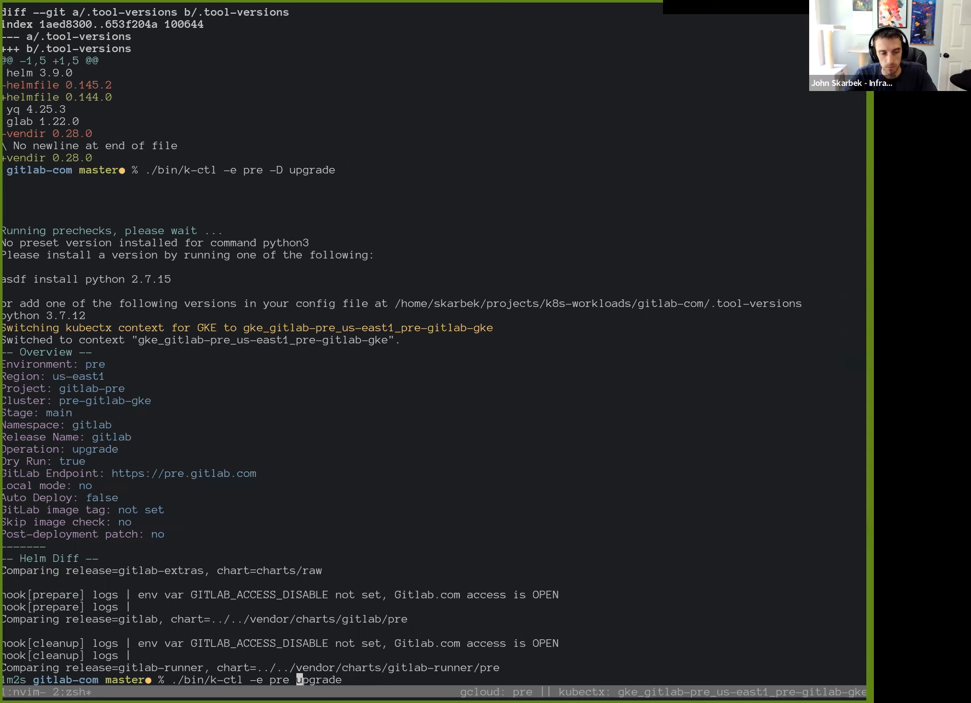
pyautogui.moveTo(219, 424)
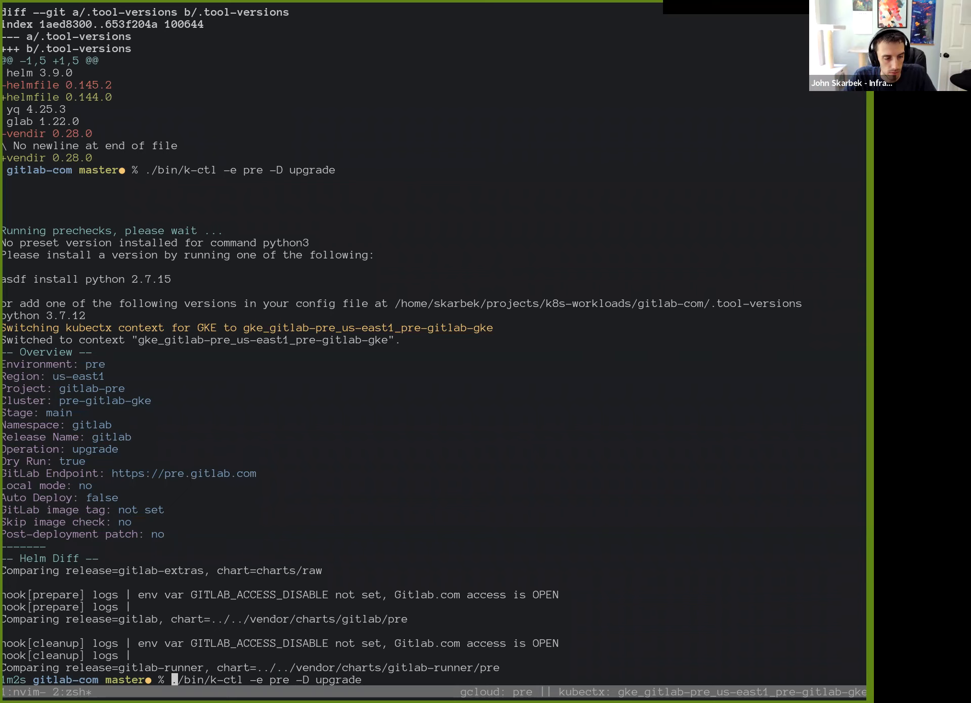
pyautogui.write('CLU_STER_SKIP=')
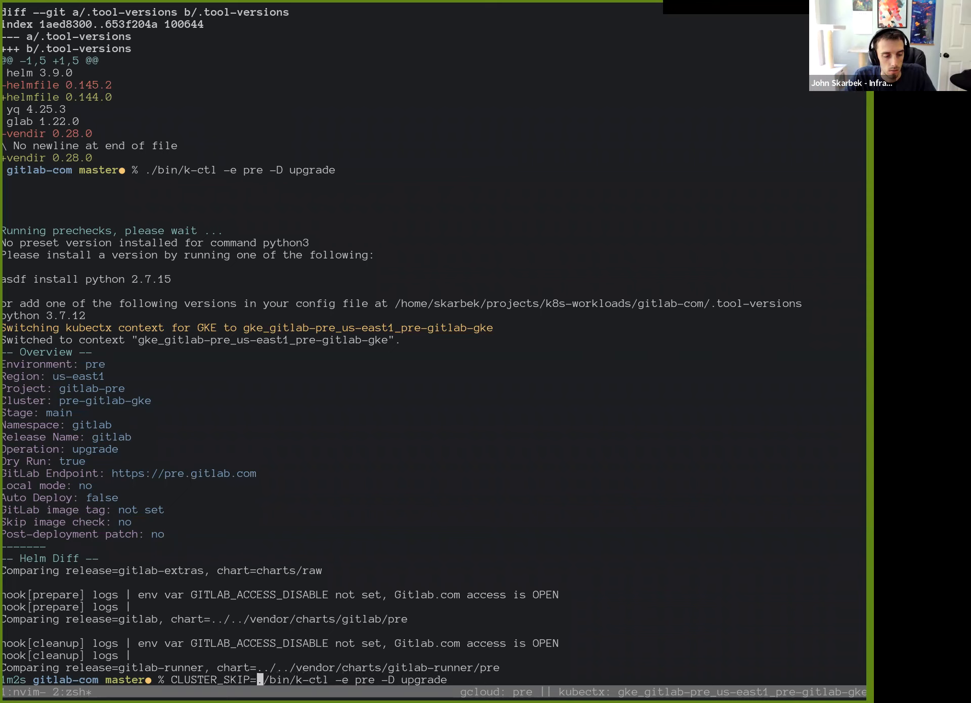
pyautogui.write('pre')
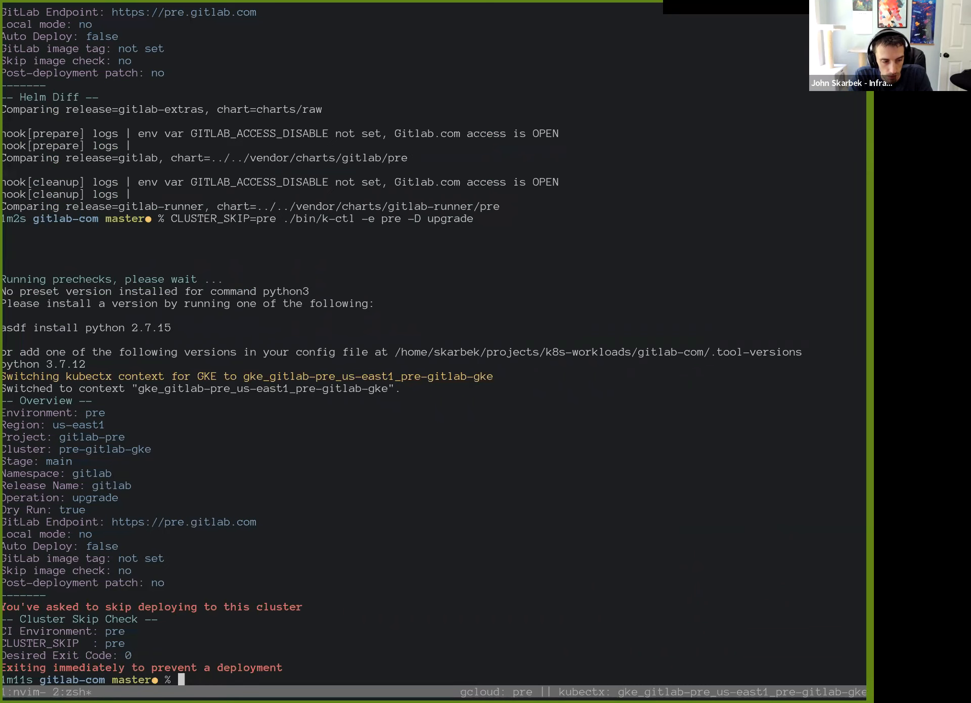
# - Check the last exit status with echo $? (0), then start vim on a bin script
pyautogui.write('echo $?')
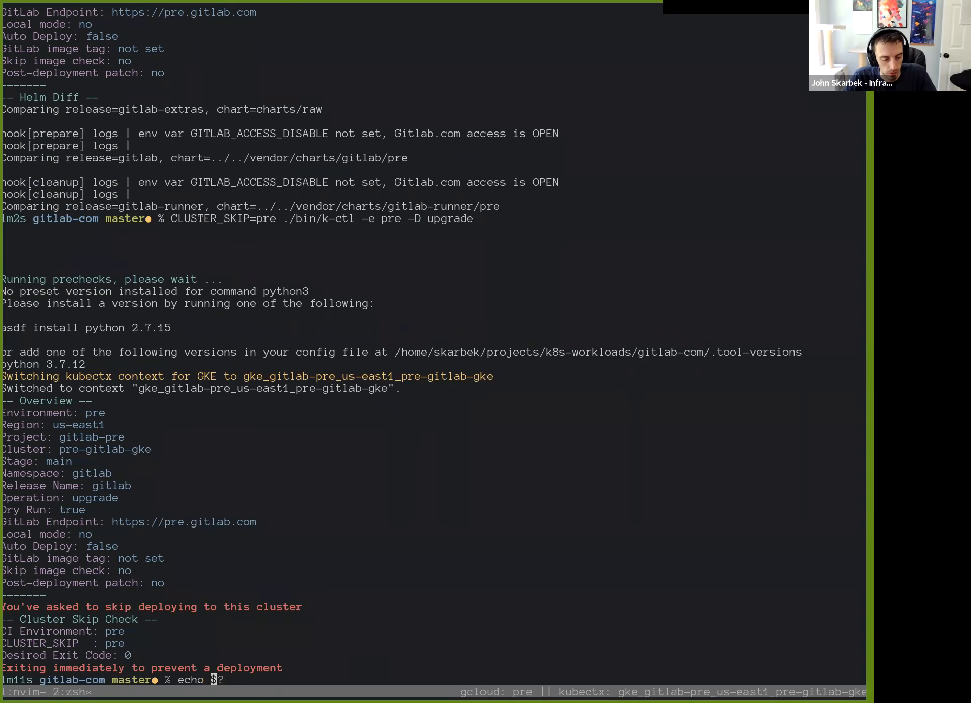
pyautogui.press('Return')
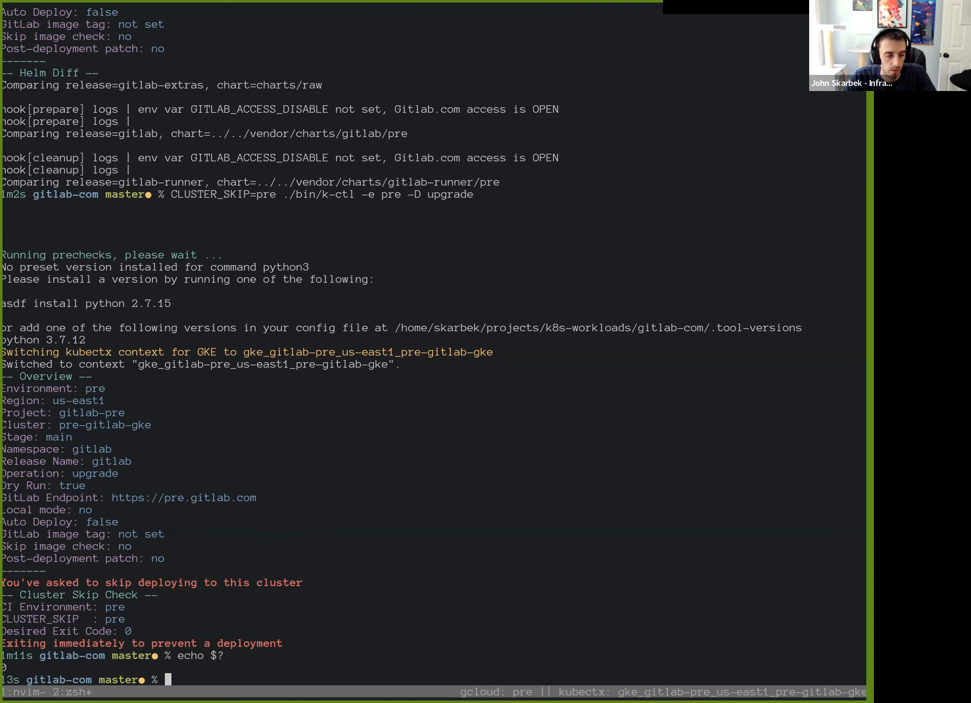
pyautogui.write('vim bin/check-vendored-charts.sh')
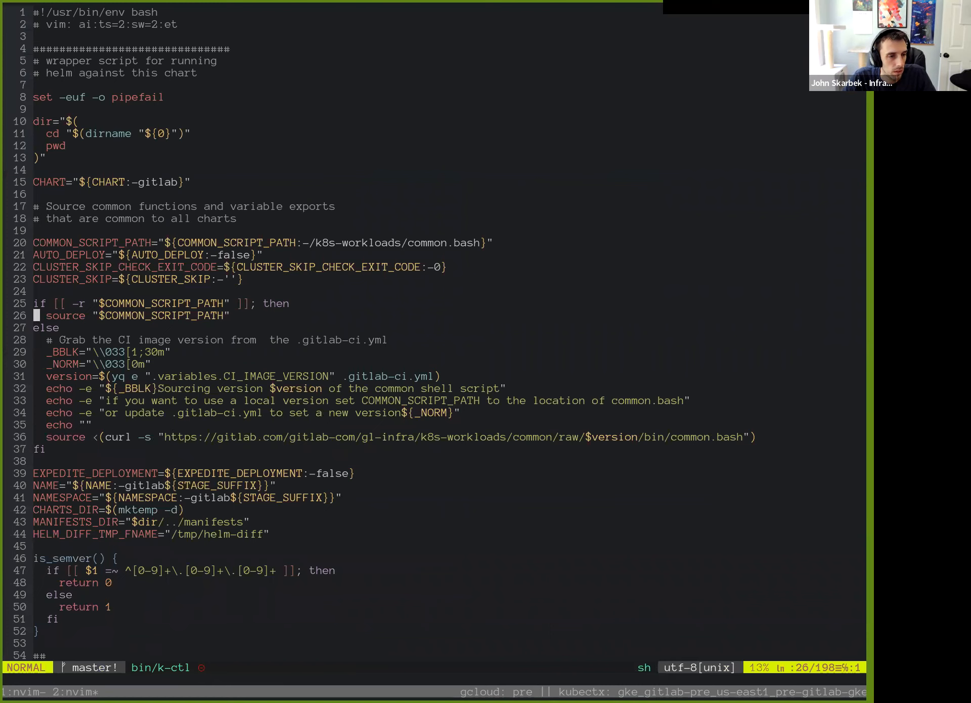
# - Visually select the CLUSTER_SKIP_CHECK_EXIT_CODE default line in bin/k-ctl
pyautogui.press('V')
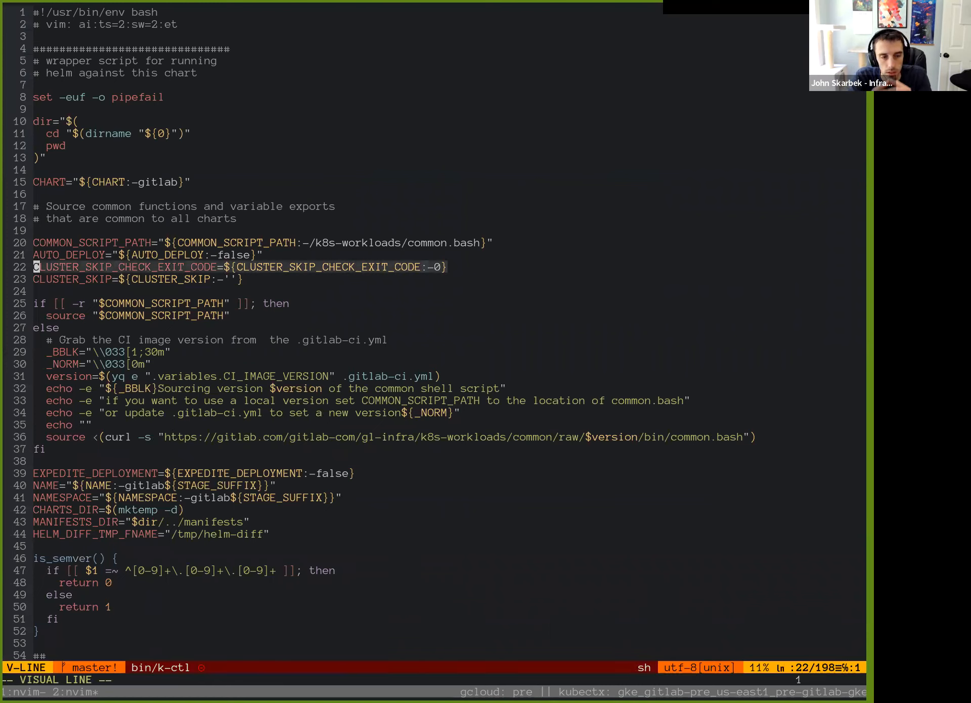